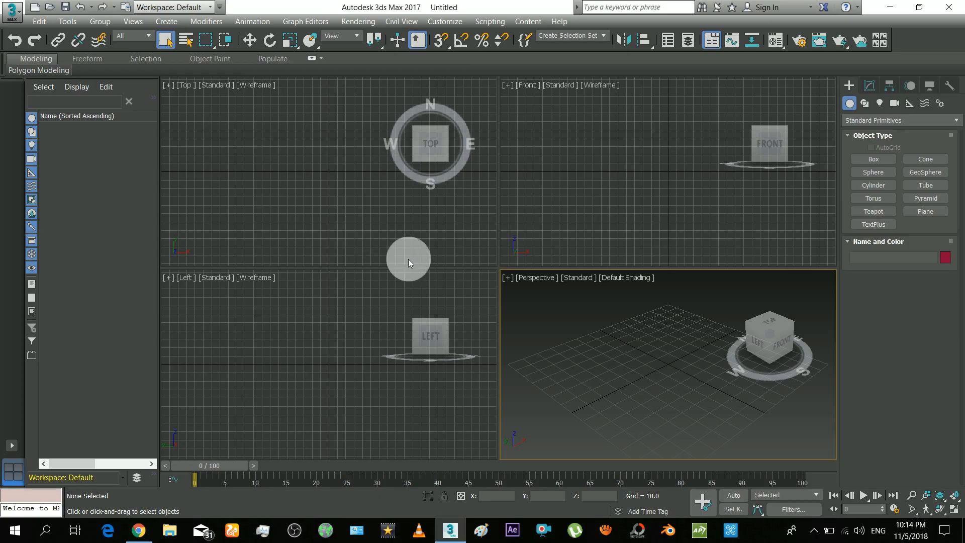
# Open 'cartoon character rigged ready.max' and orbit the Perspective view to face the character.
pyautogui.click(11, 8)
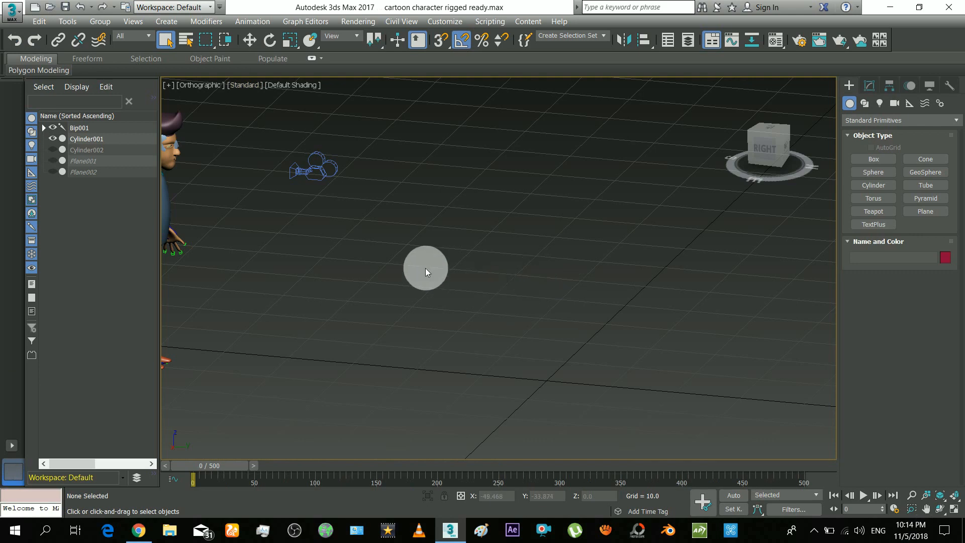
pyautogui.moveTo(425, 273); pyautogui.dragTo(463, 283)
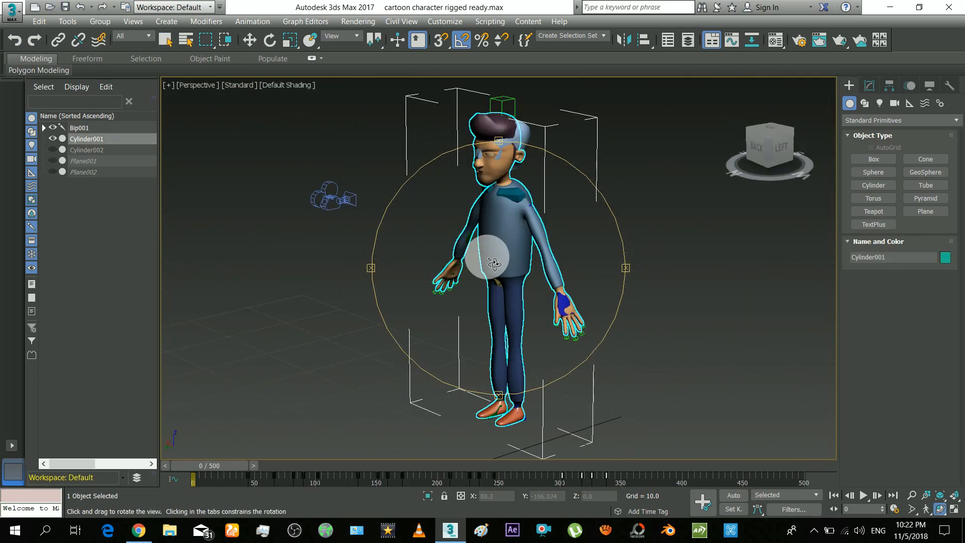
pyautogui.moveTo(495, 265); pyautogui.dragTo(505, 172)
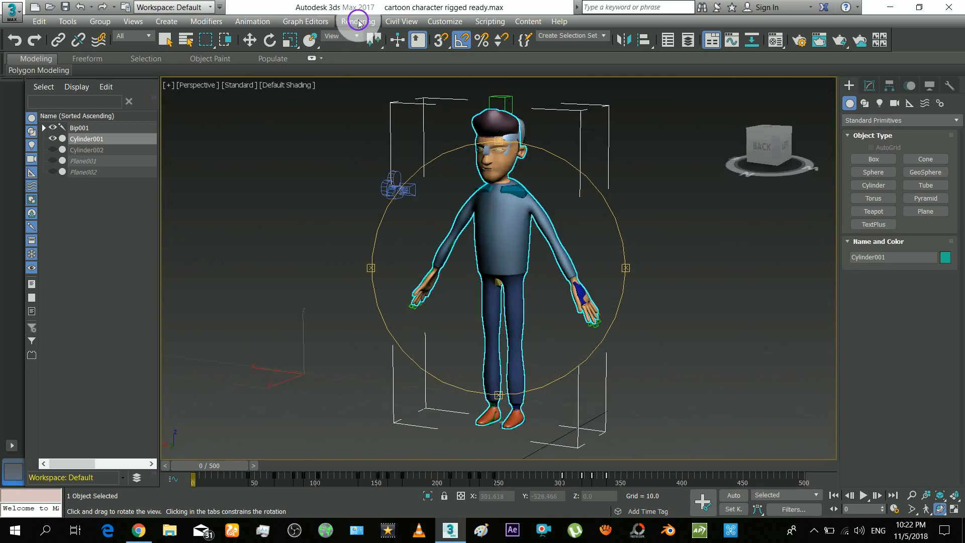
# Review the Render Setup settings, then bring up the light category list under Create > Lights.
pyautogui.click(357, 21)
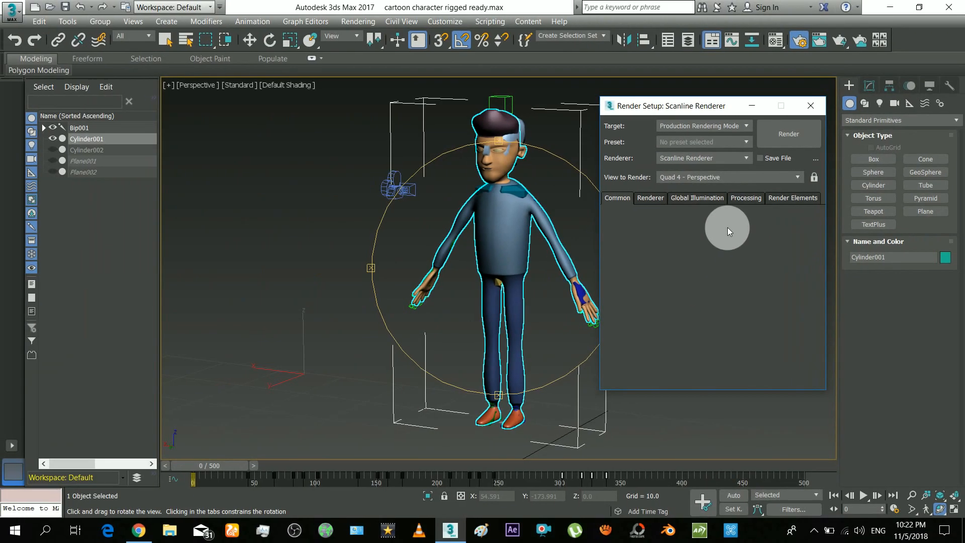
pyautogui.click(811, 105)
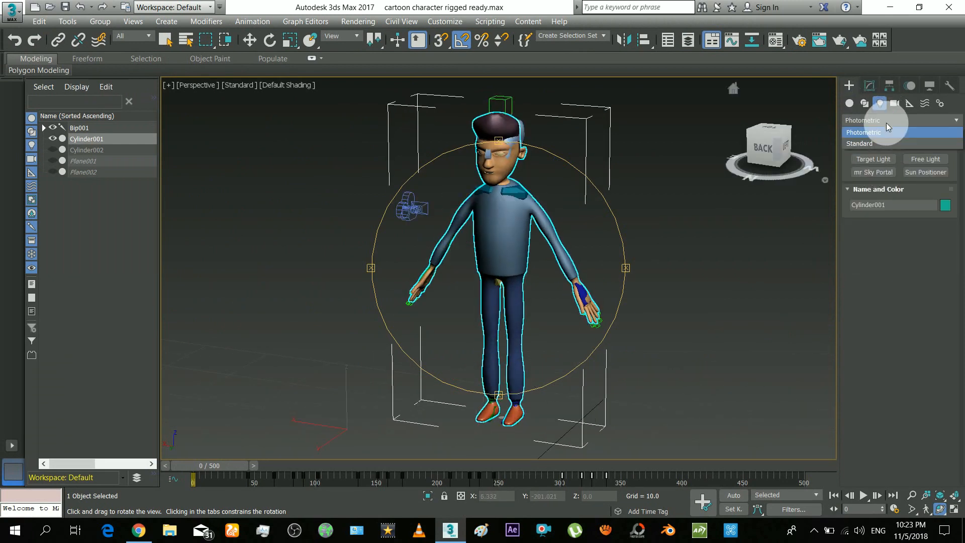
# Place a Standard Omni light beside the head with Ray Traced Shadows.
pyautogui.click(859, 143)
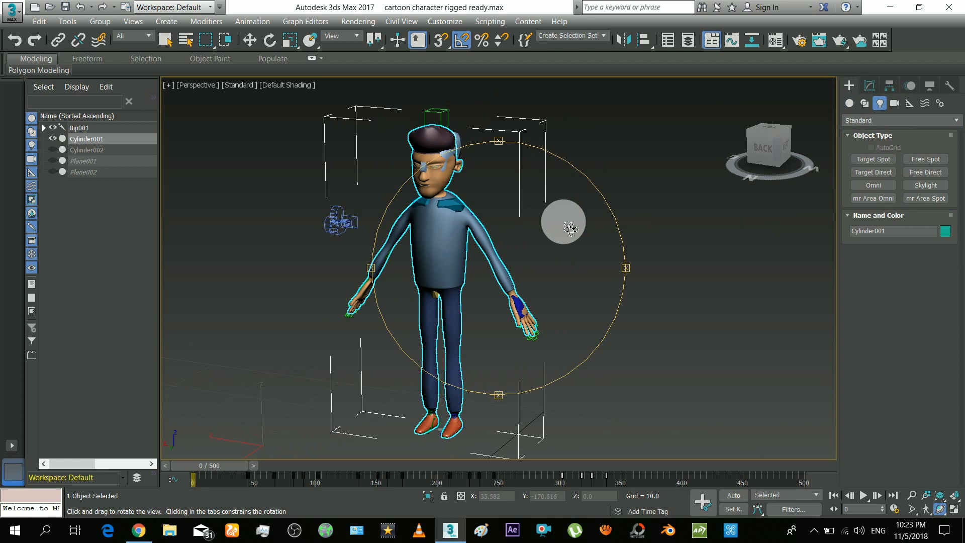
pyautogui.click(872, 185)
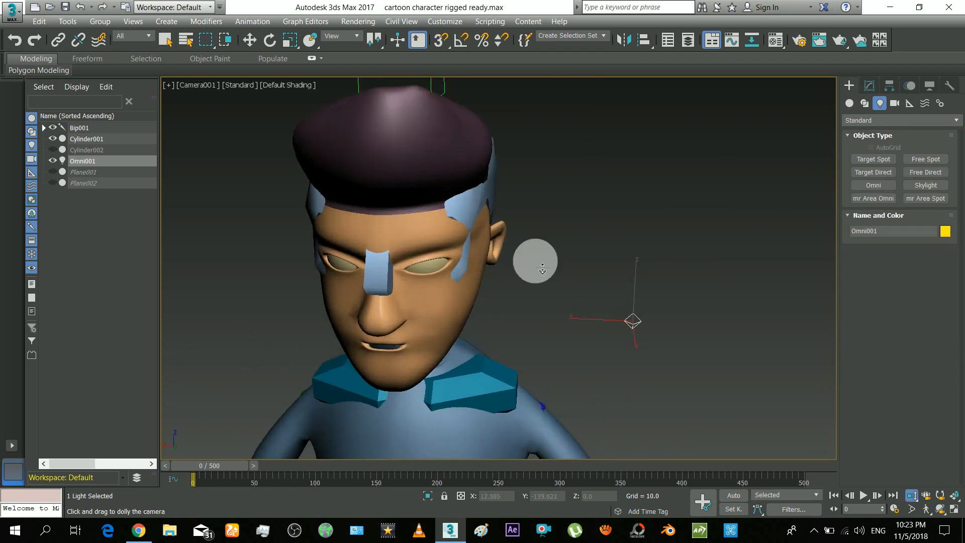
pyautogui.click(165, 38)
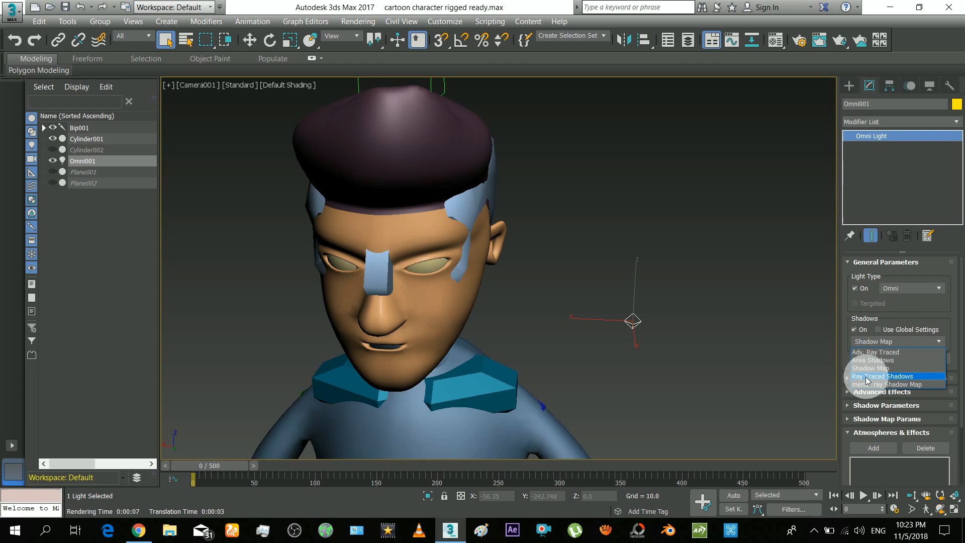
pyautogui.click(885, 376)
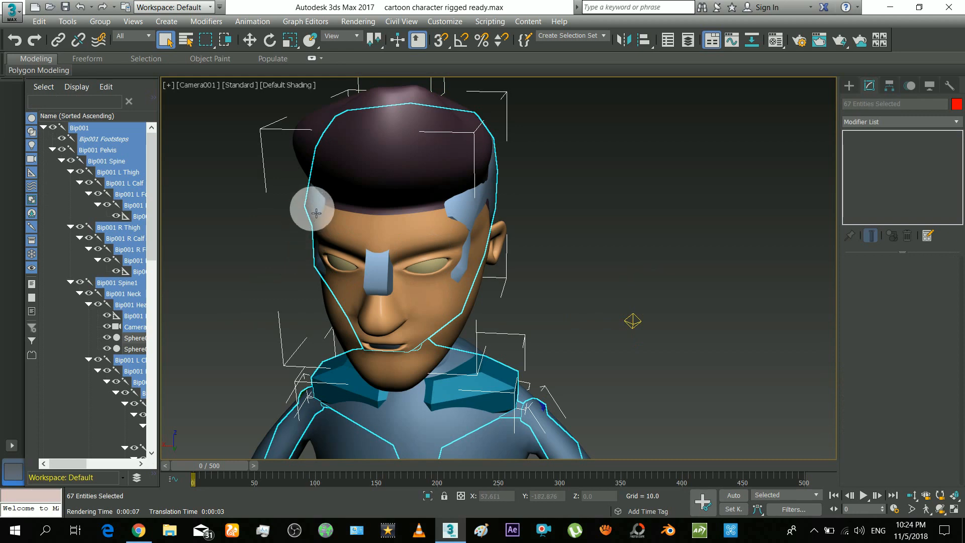
pyautogui.moveTo(492, 264)
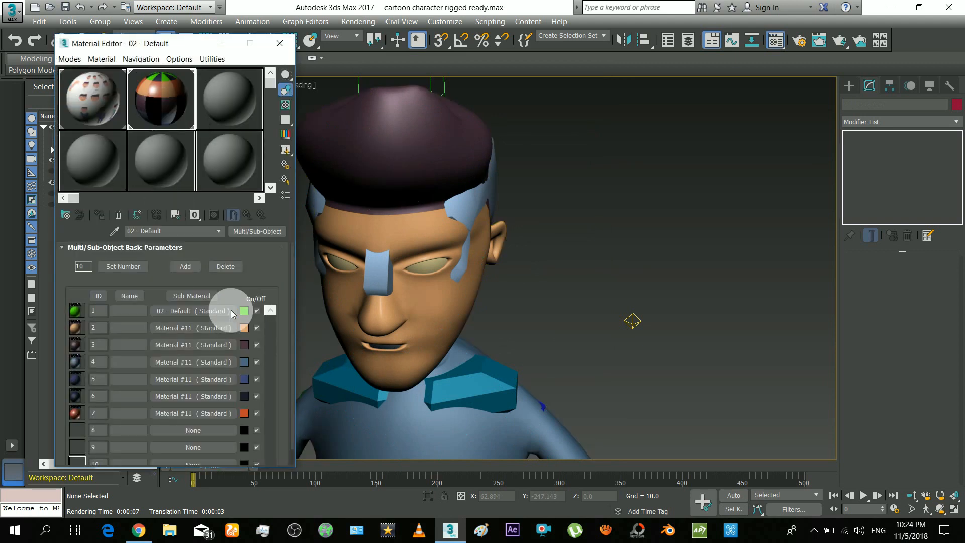
# In the Material Editor, open skin sub-material Material #11 and its material-type browser.
pyautogui.click(194, 362)
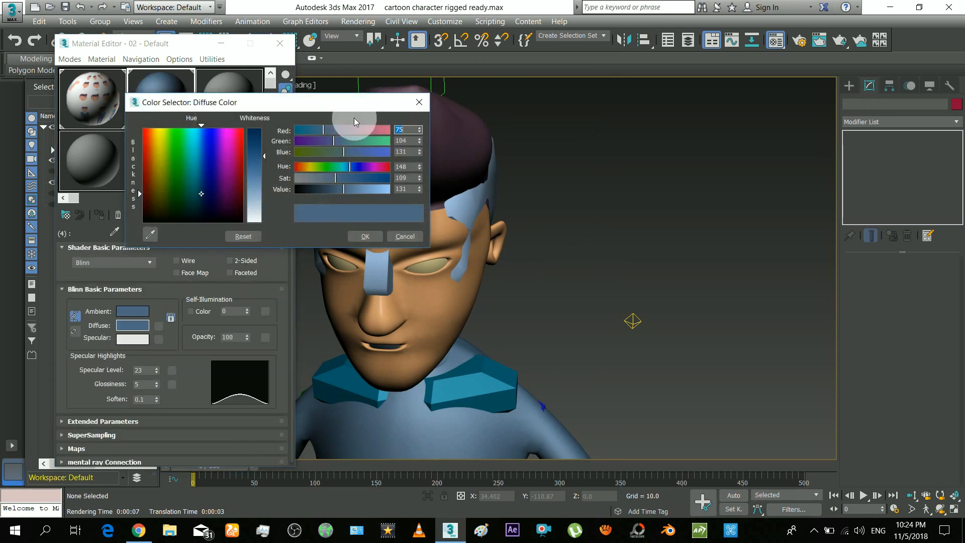
pyautogui.click(176, 154)
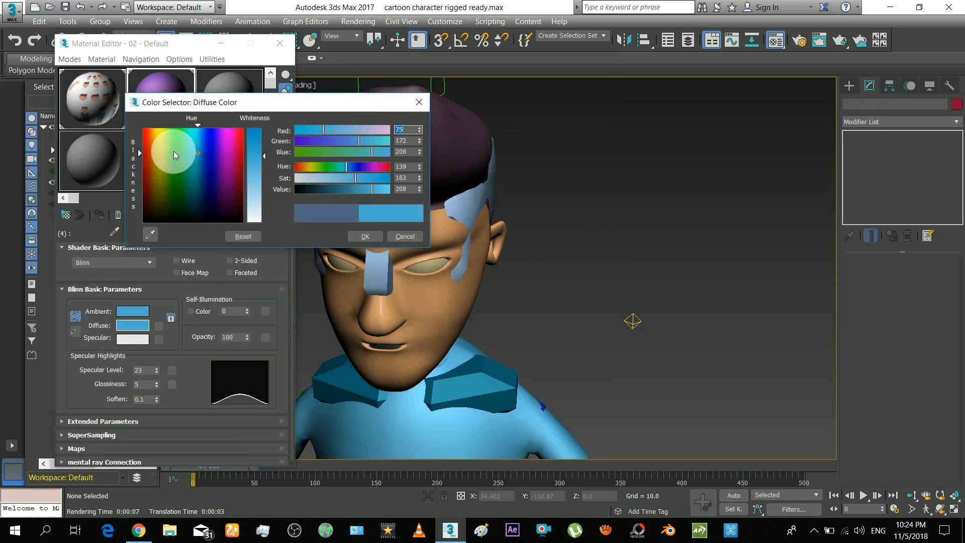
pyautogui.click(364, 236)
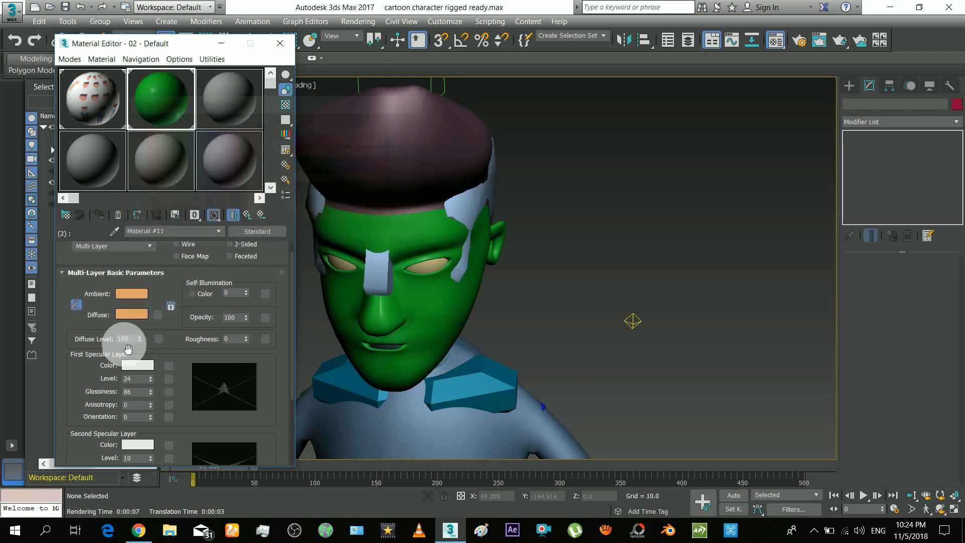
pyautogui.click(257, 230)
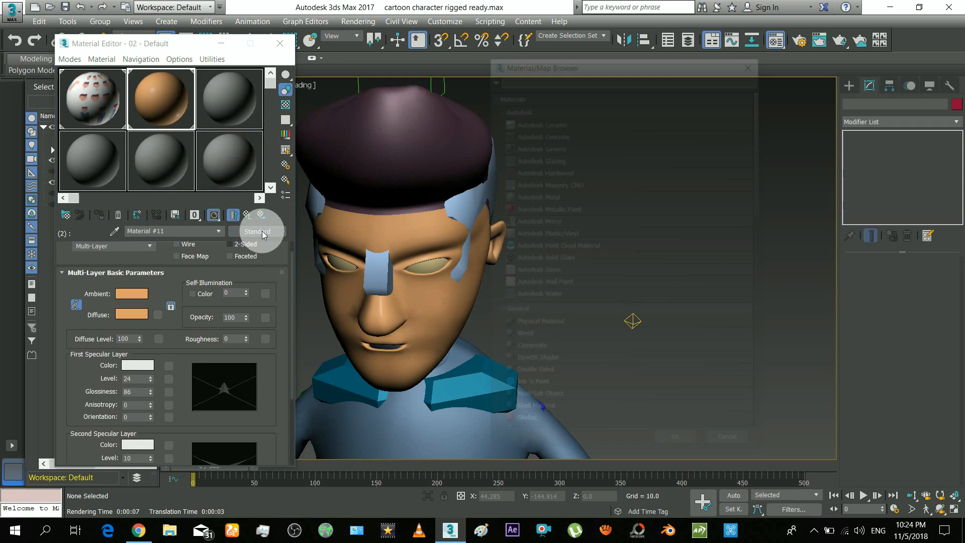
# Collapse the Fast Skin parameter groups to reveal the 3-Layer Diffuse Subsurface Scattering rollout.
pyautogui.scroll(-3)
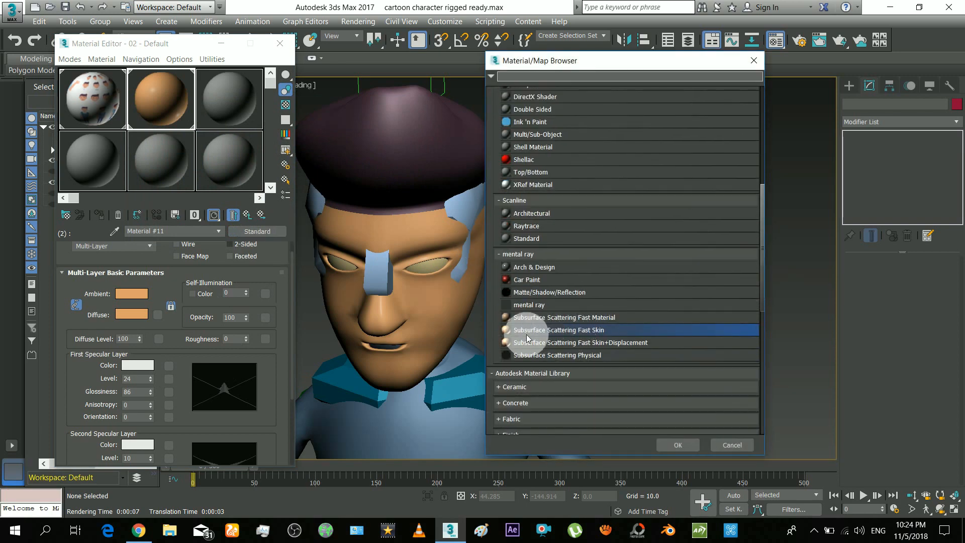
pyautogui.moveTo(594, 332)
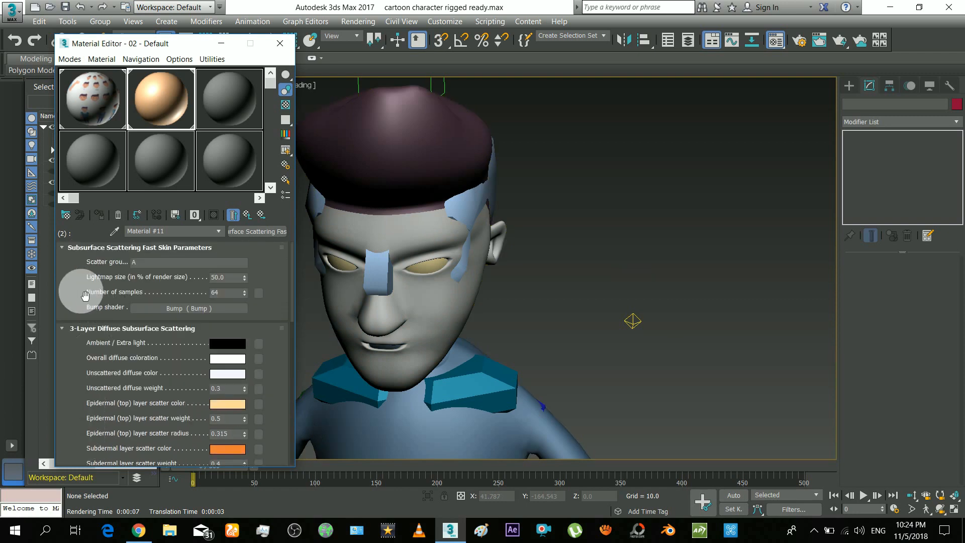
pyautogui.click(61, 328)
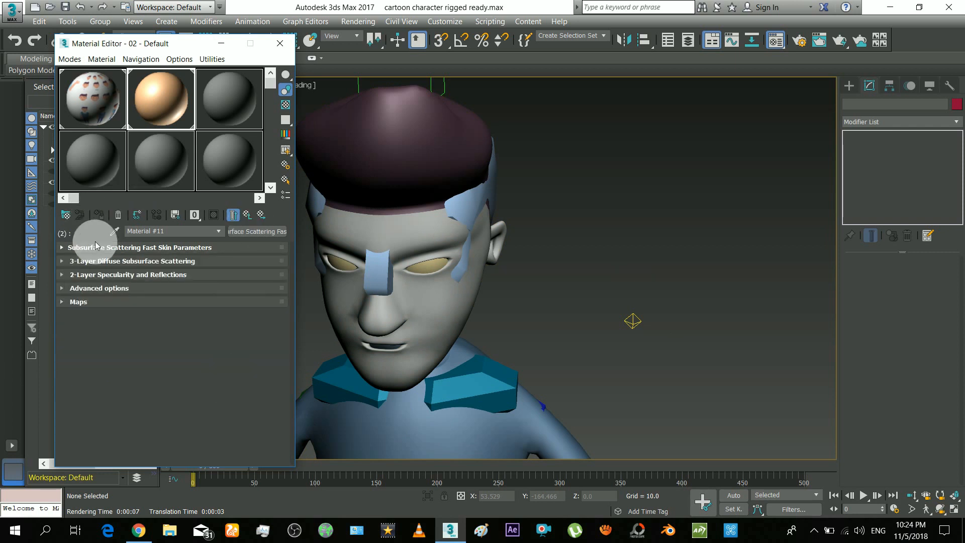
pyautogui.click(131, 260)
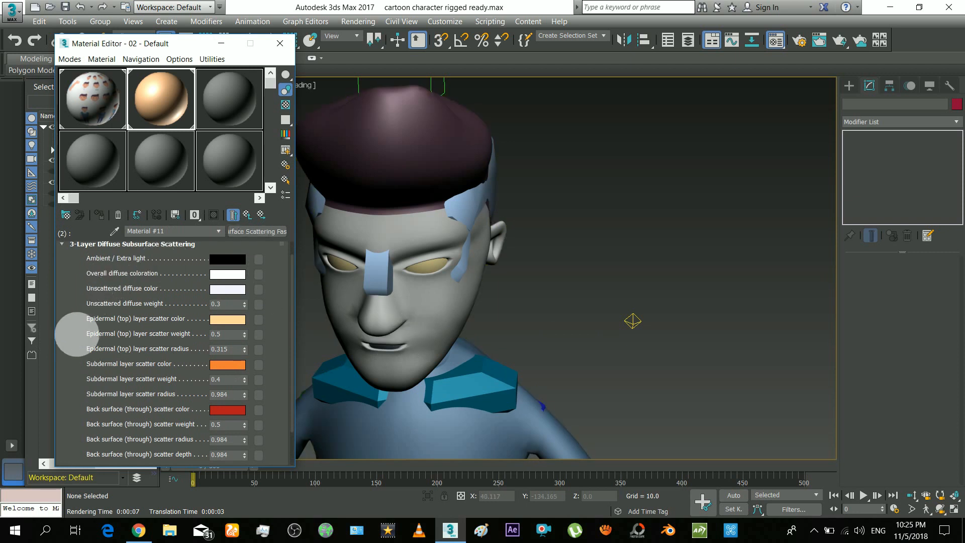
# Close the dark render, render Camera001, and inspect the Fast Skin glow on the neck.
pyautogui.scroll(-3)
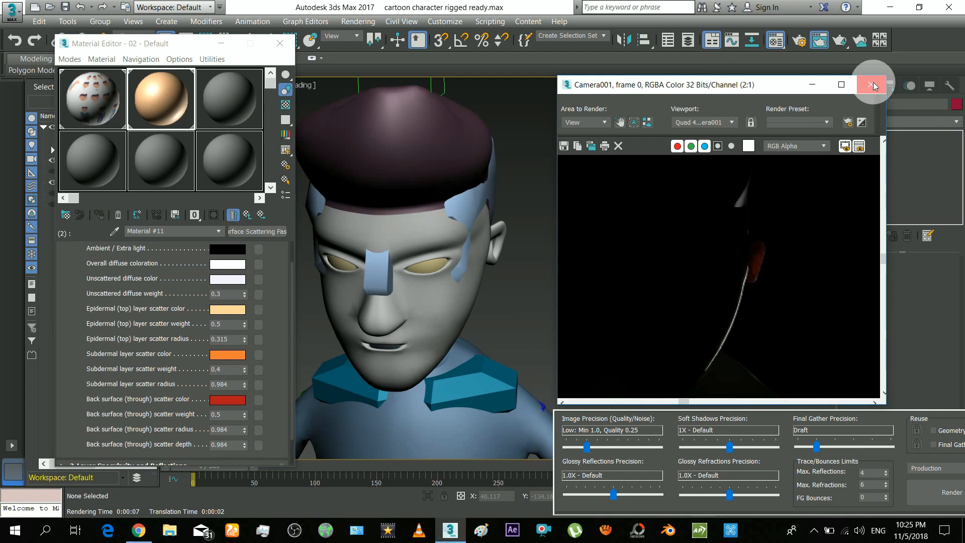
pyautogui.click(872, 84)
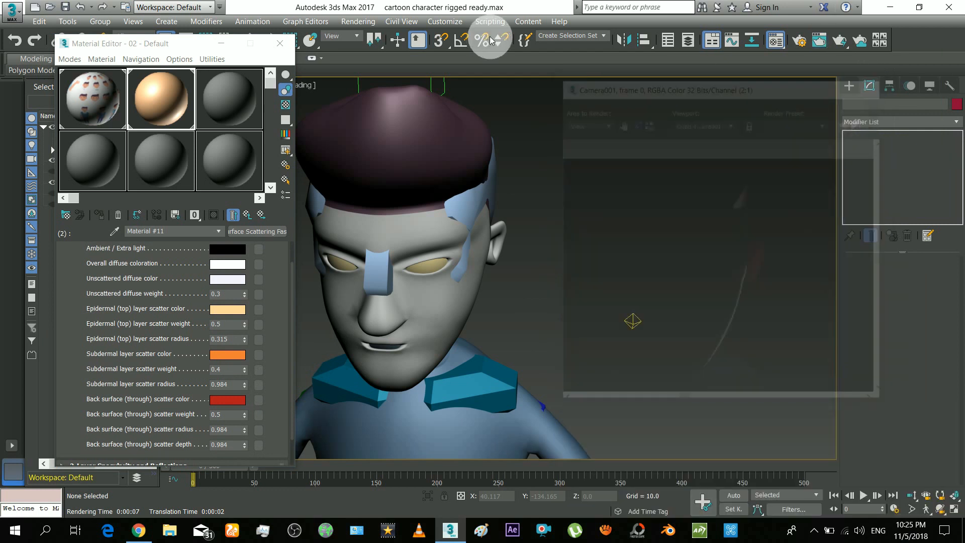
pyautogui.click(432, 285)
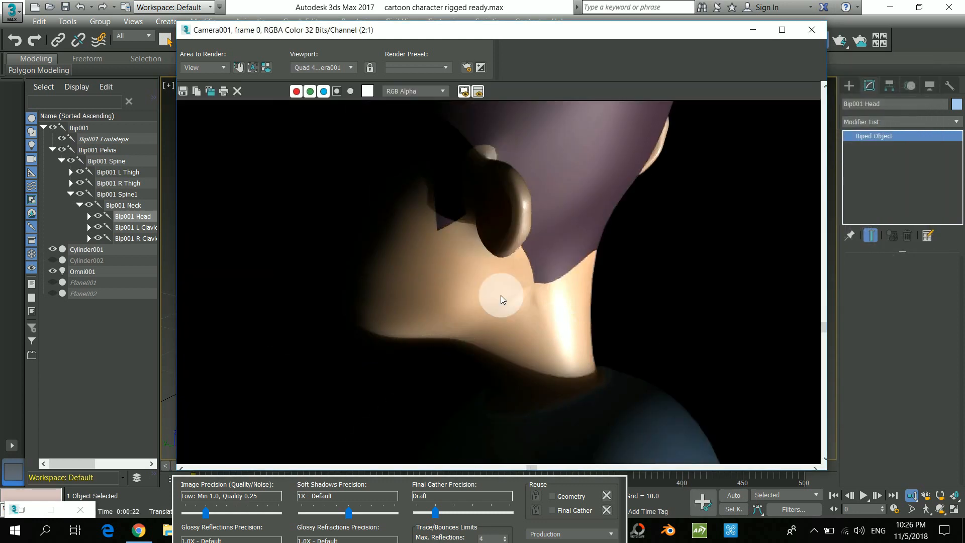
pyautogui.moveTo(501, 299); pyautogui.dragTo(431, 257)
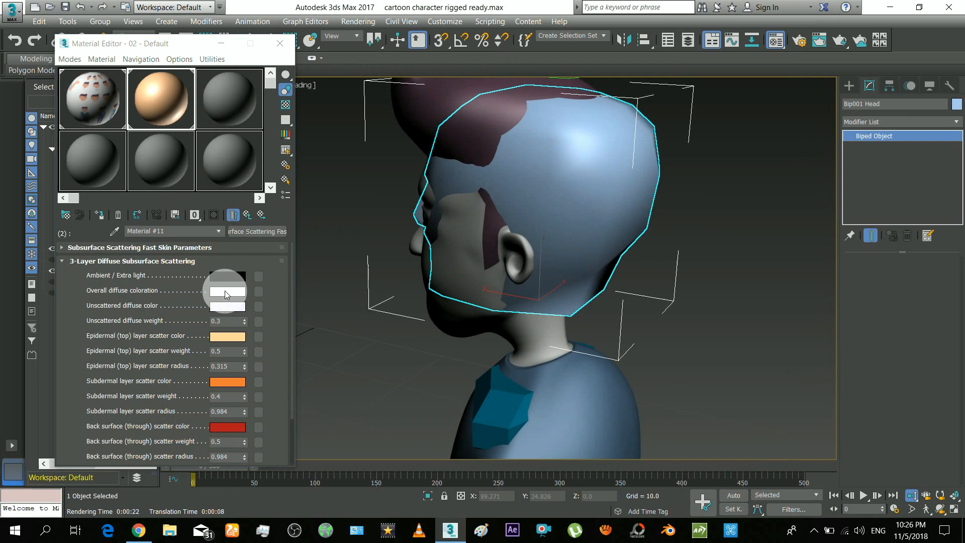
# Preview a blue epidermal scatter colour and cancel it.
pyautogui.click(226, 290)
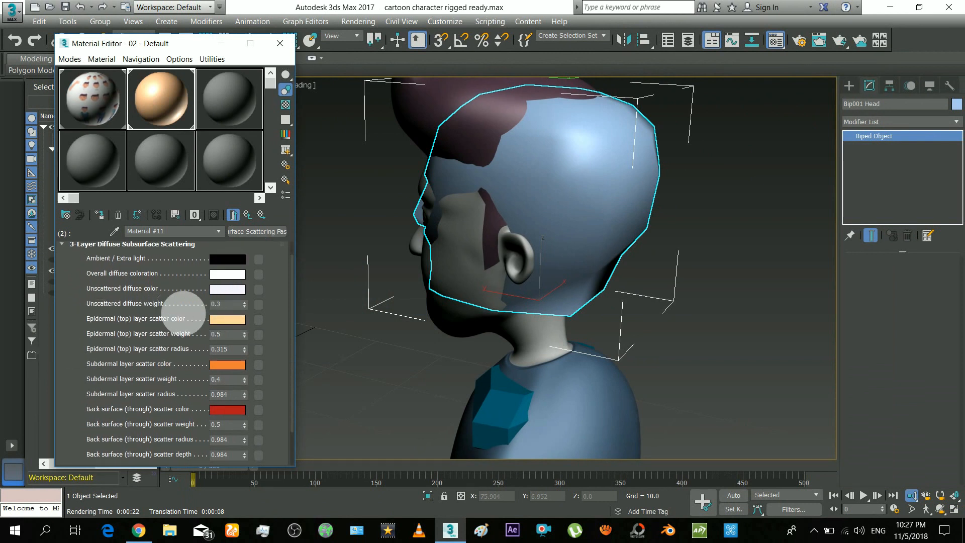
pyautogui.click(226, 319)
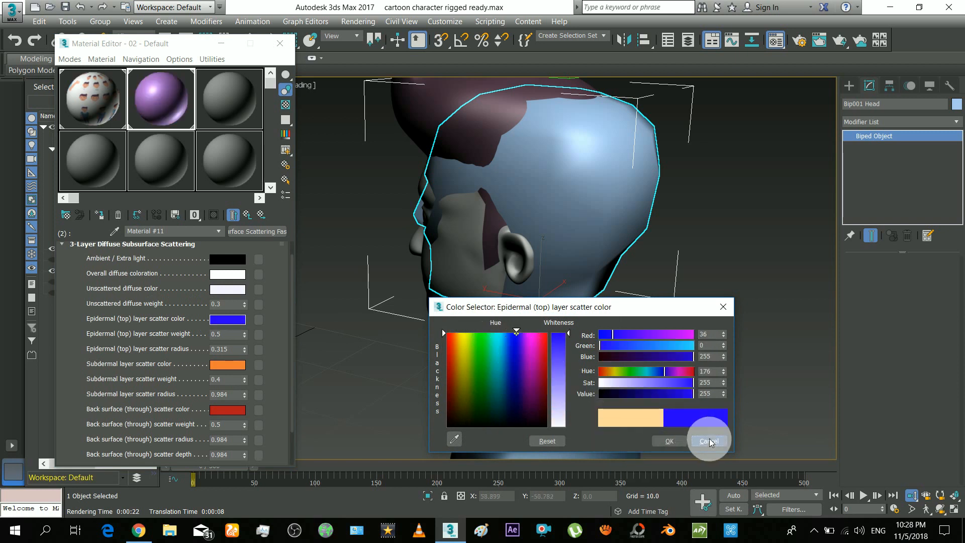
pyautogui.click(707, 441)
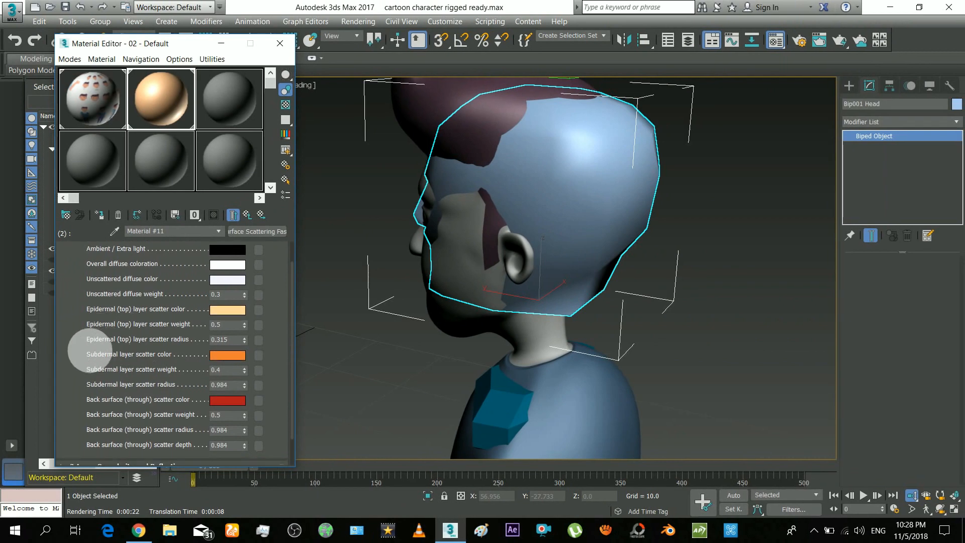
# Try a back surface scatter colour, then set Subdermal and Back surface scatter weights to 0.
pyautogui.click(227, 354)
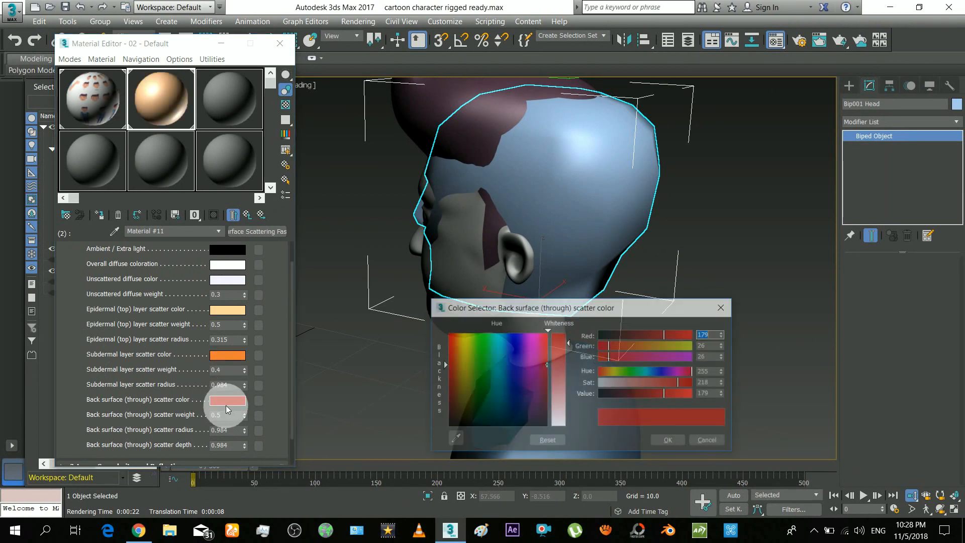
pyautogui.click(508, 362)
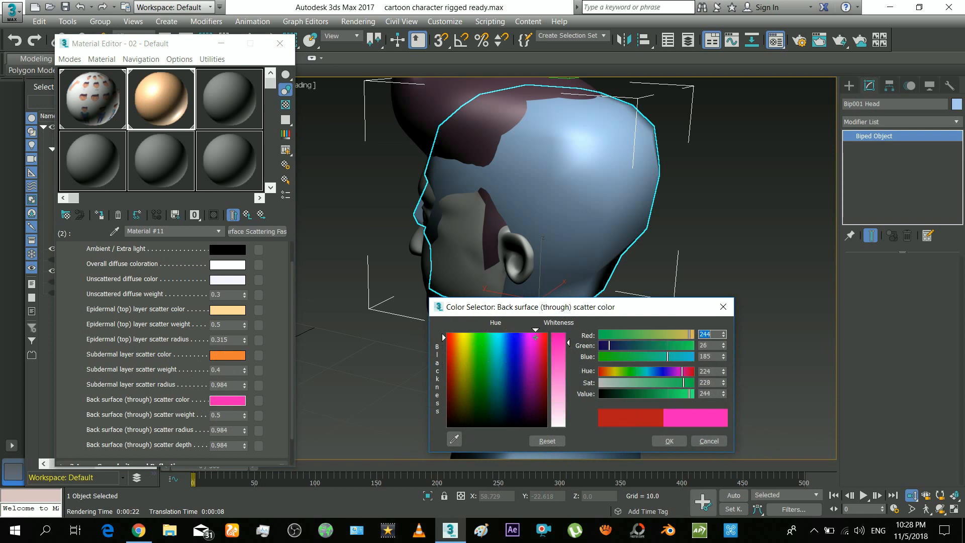
pyautogui.click(474, 367)
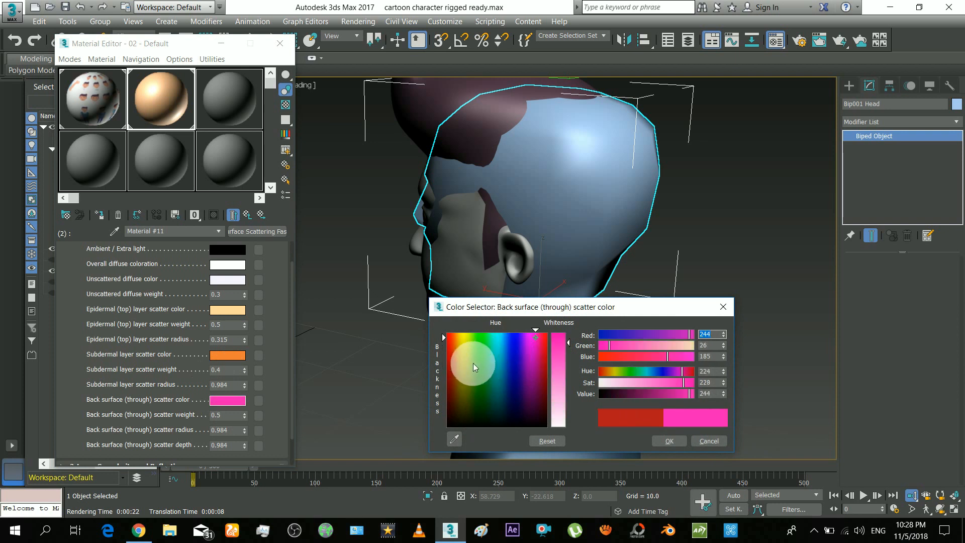
pyautogui.click(482, 345)
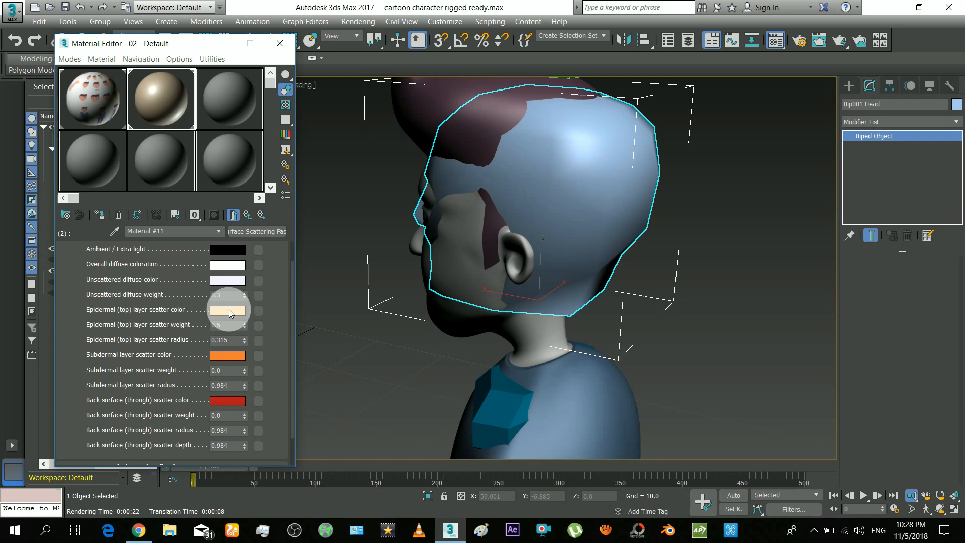
# Make the epidermal scatter blue, restore weights to 0.4 and 0.5, and test-render the backlit skin.
pyautogui.click(227, 310)
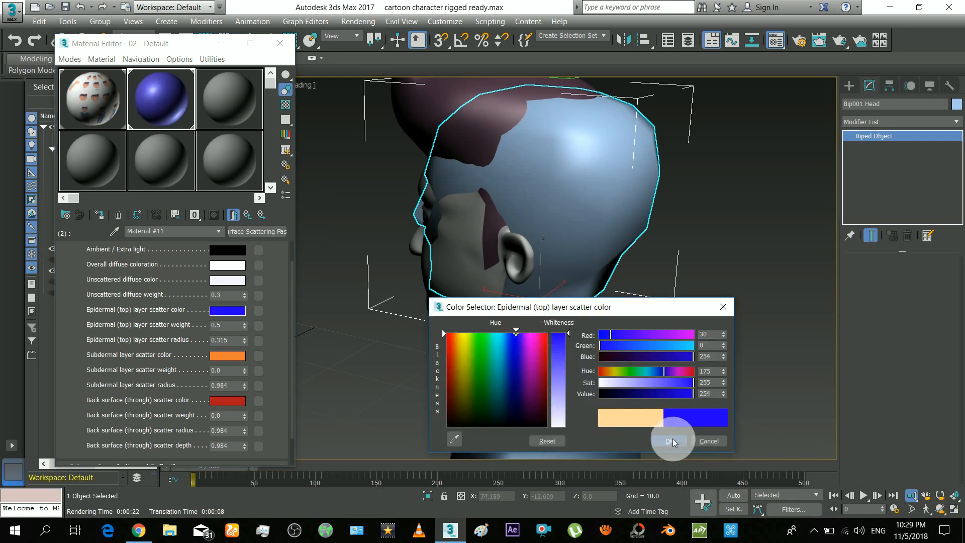
pyautogui.click(671, 441)
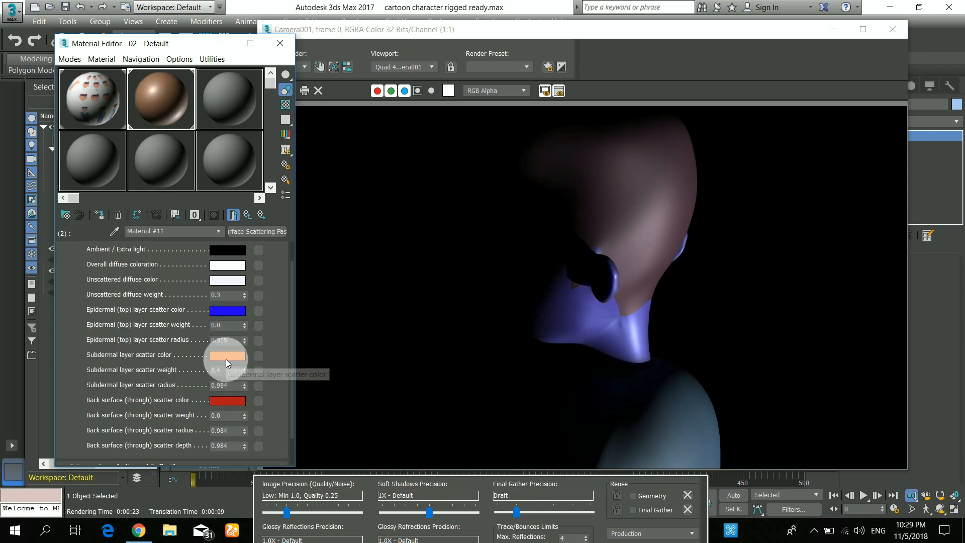
pyautogui.moveTo(223, 376)
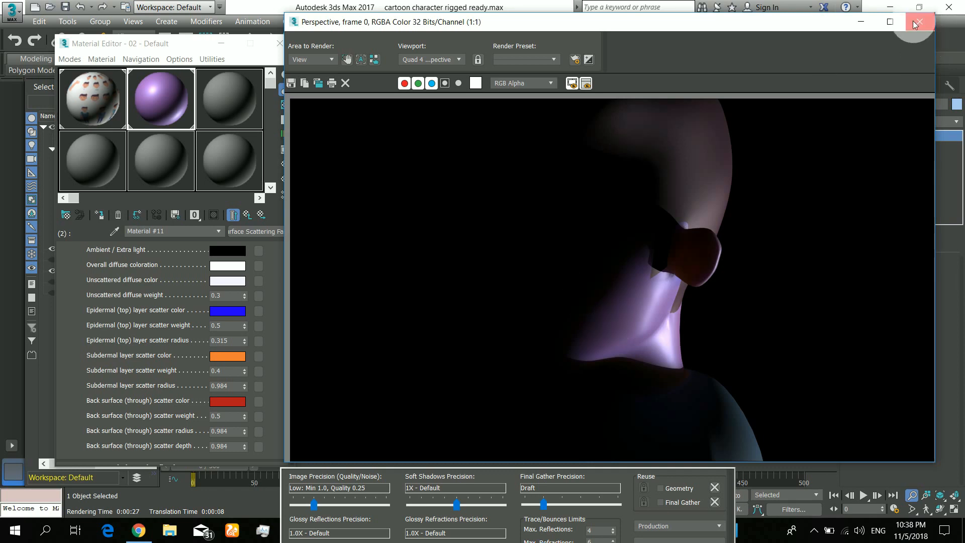
pyautogui.click(916, 21)
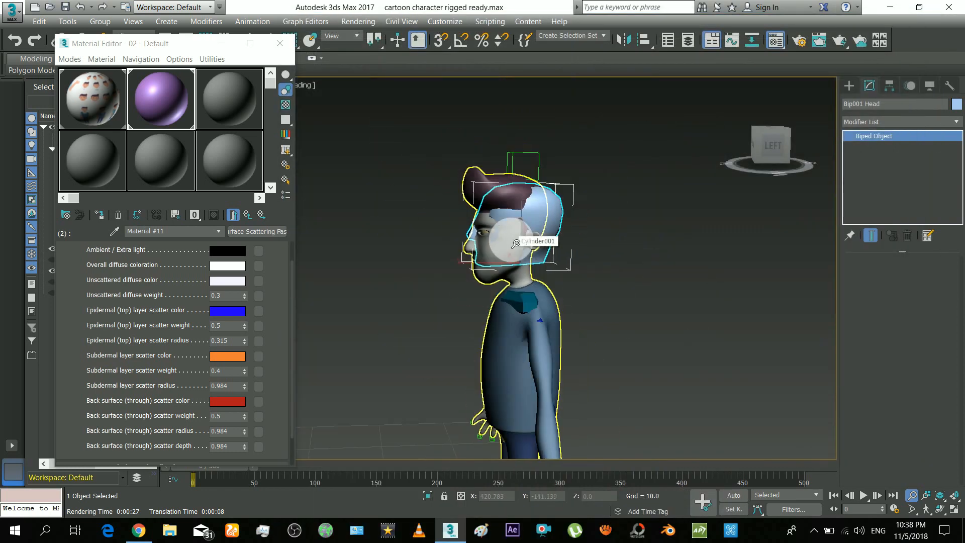
pyautogui.moveTo(535, 240); pyautogui.dragTo(594, 277)
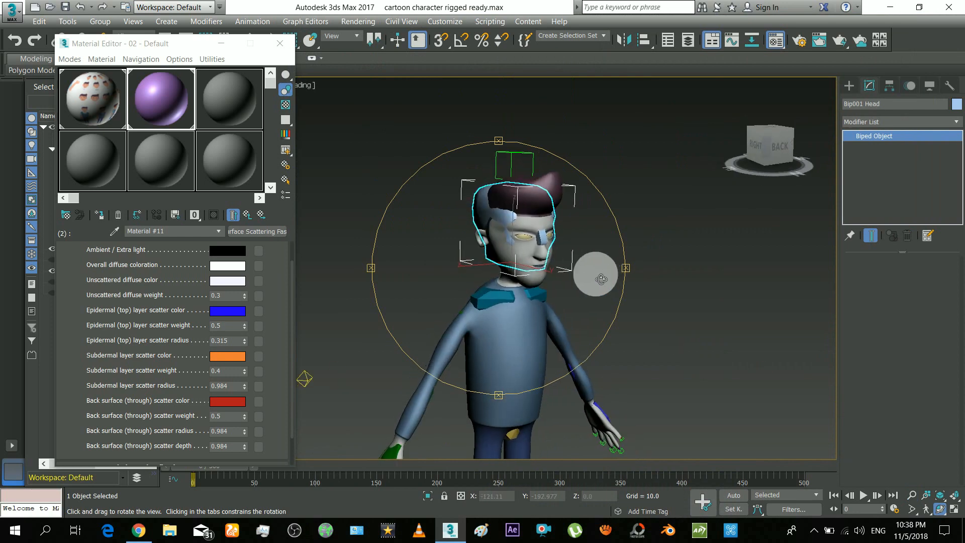